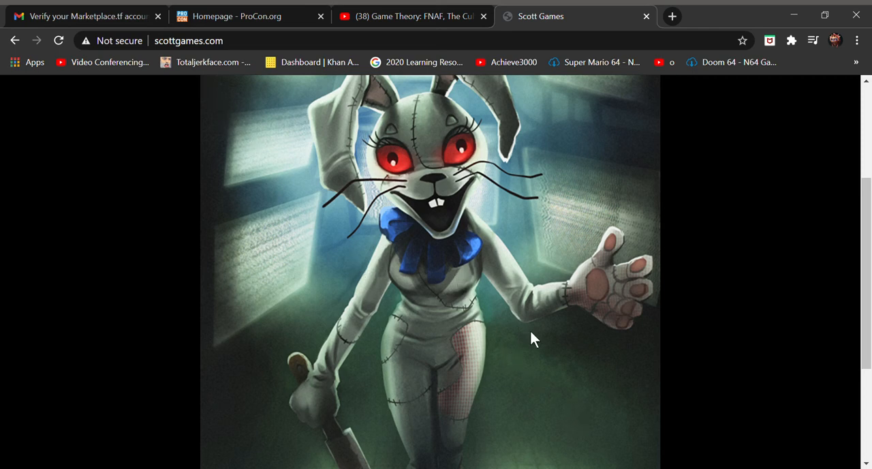
scroll("up", 3)
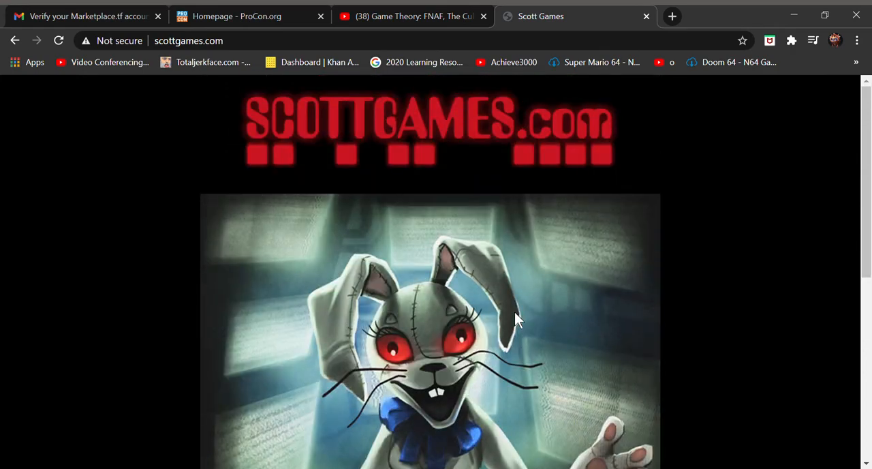
scroll("down", 3)
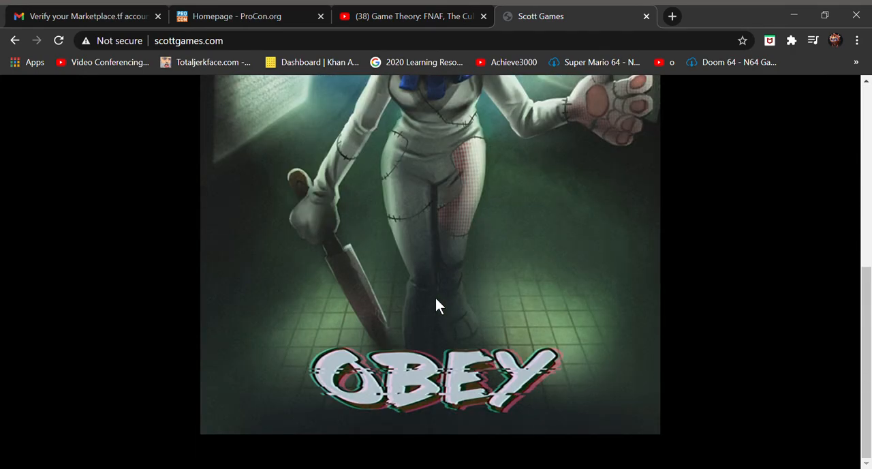
scroll("up", 3)
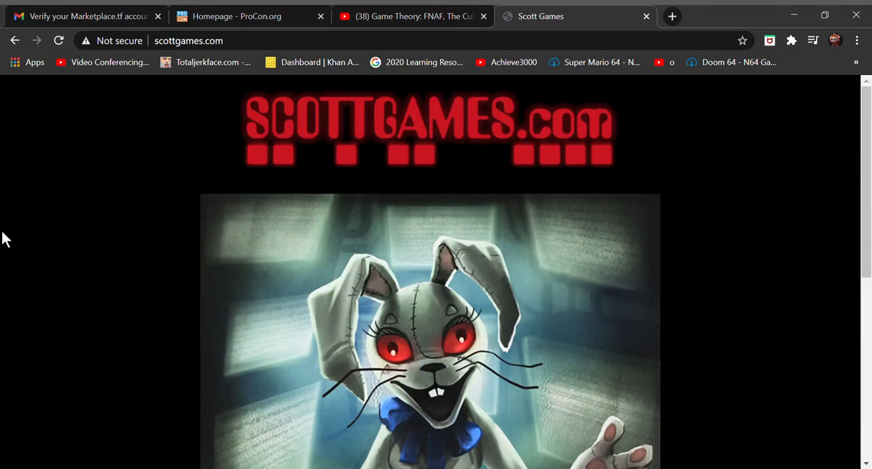
scroll("down", 3)
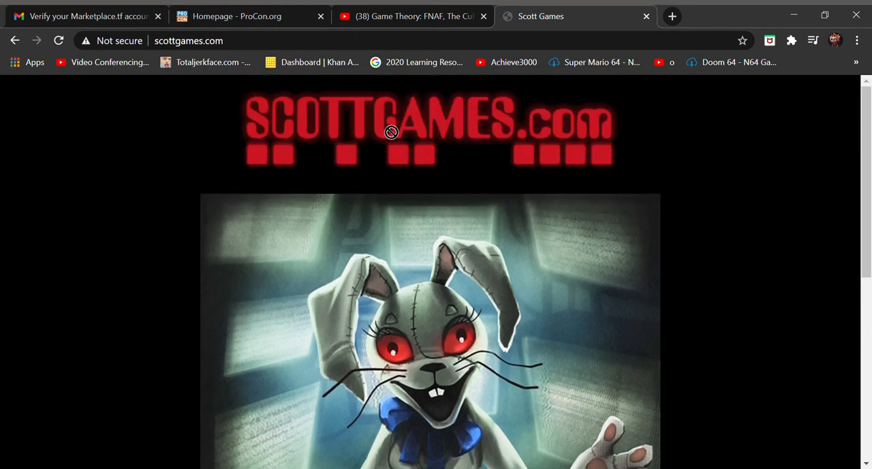
mouse_move(38, 215)
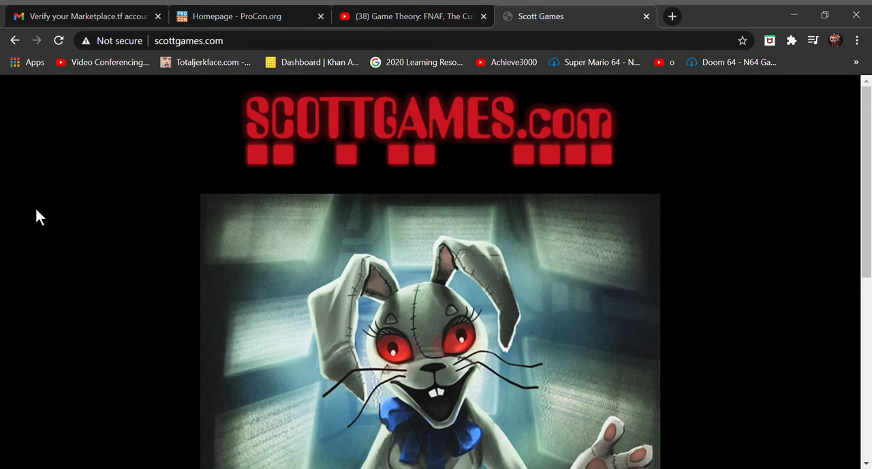
scroll("down", 3)
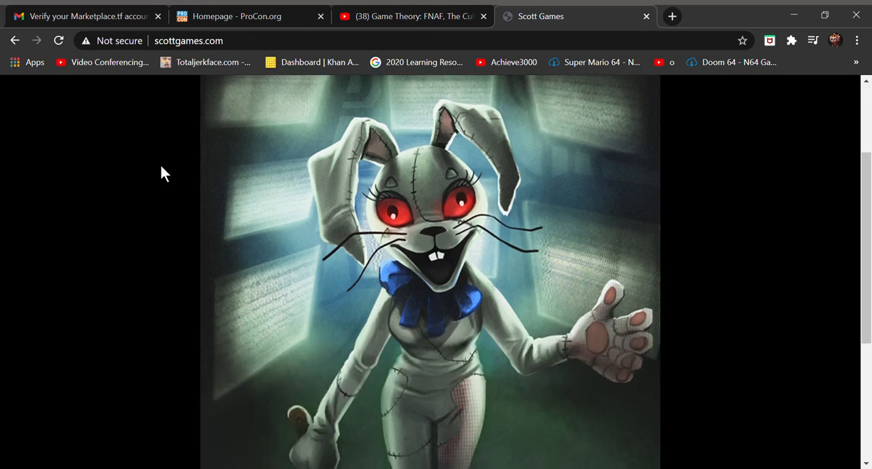
mouse_move(295, 353)
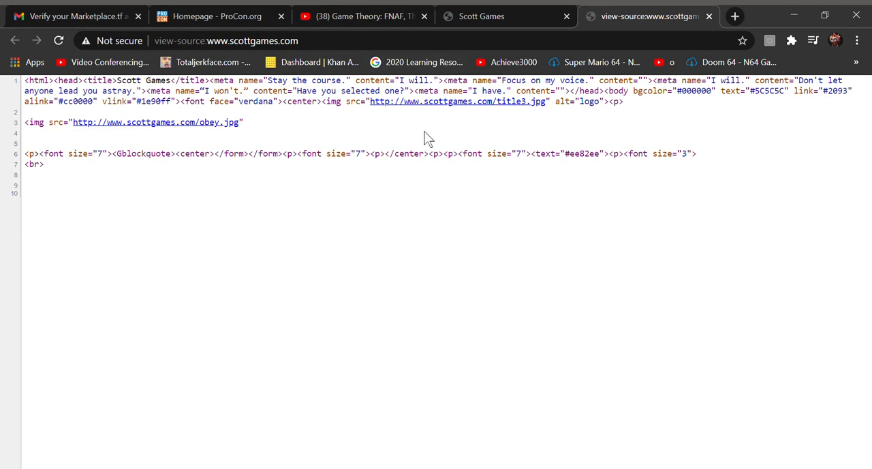
mouse_move(458, 122)
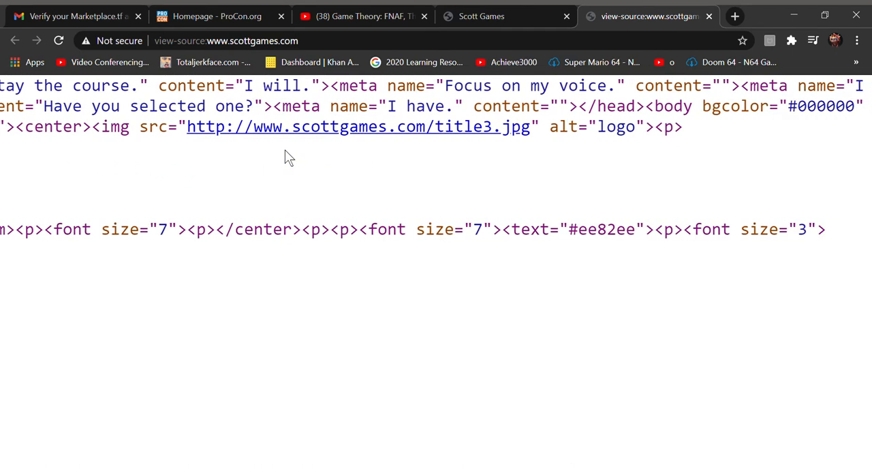
scroll("right", 3)
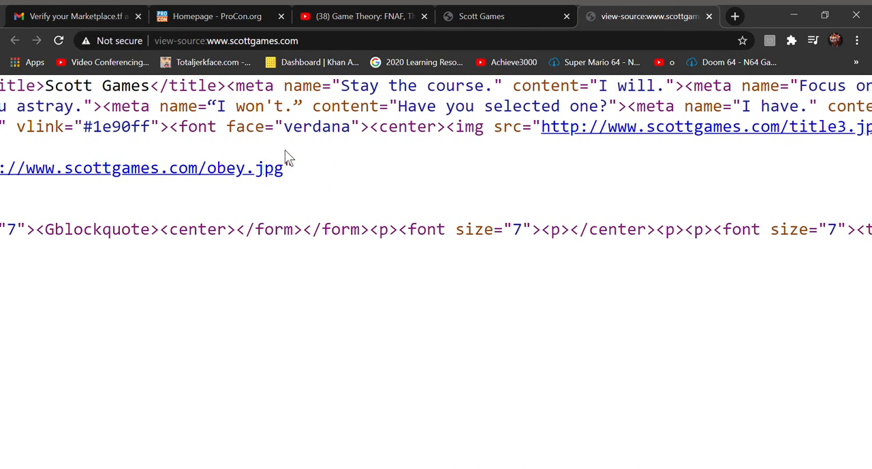
scroll("right", 3)
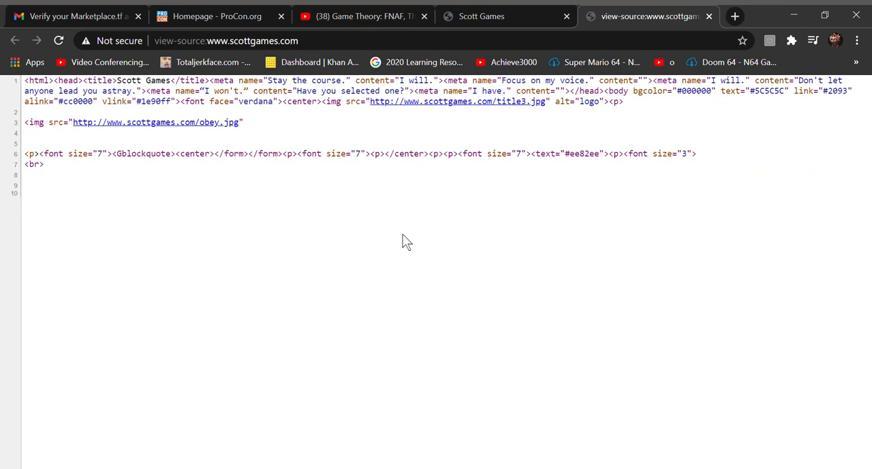
mouse_move(839, 101)
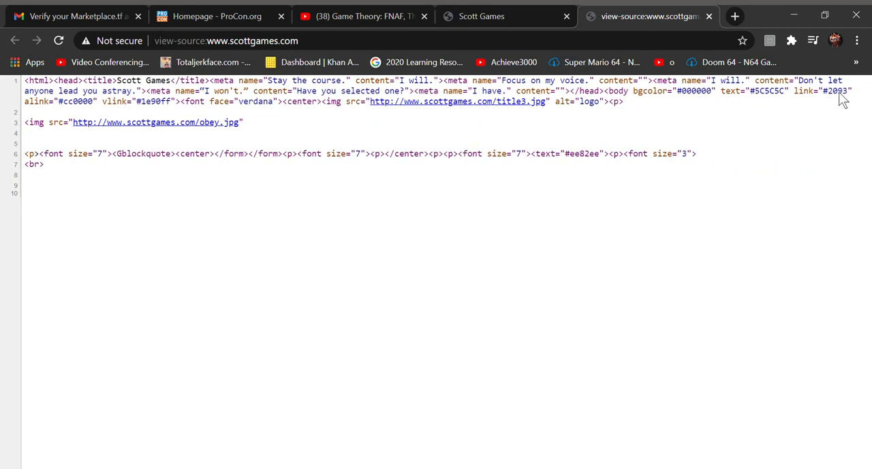